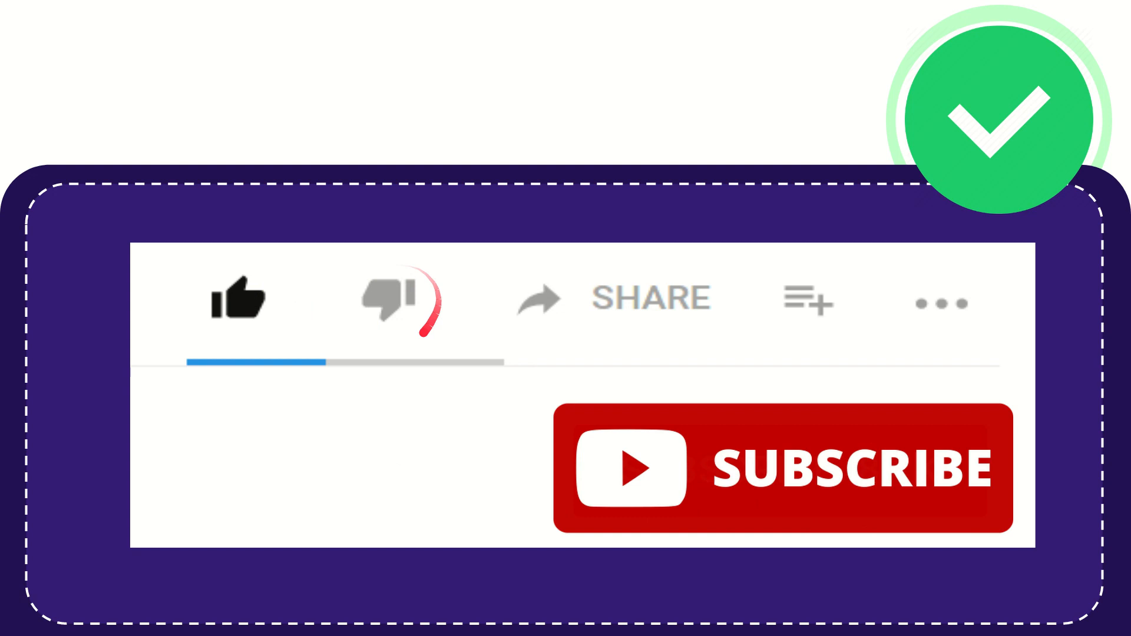
pyautogui.click(393, 300)
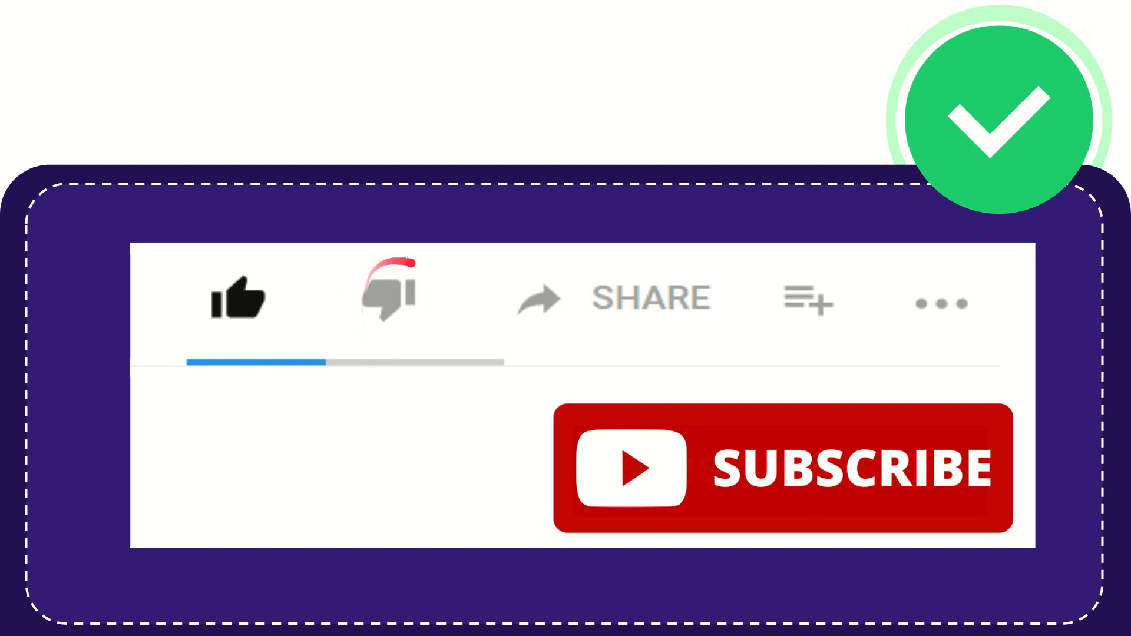
pyautogui.click(387, 297)
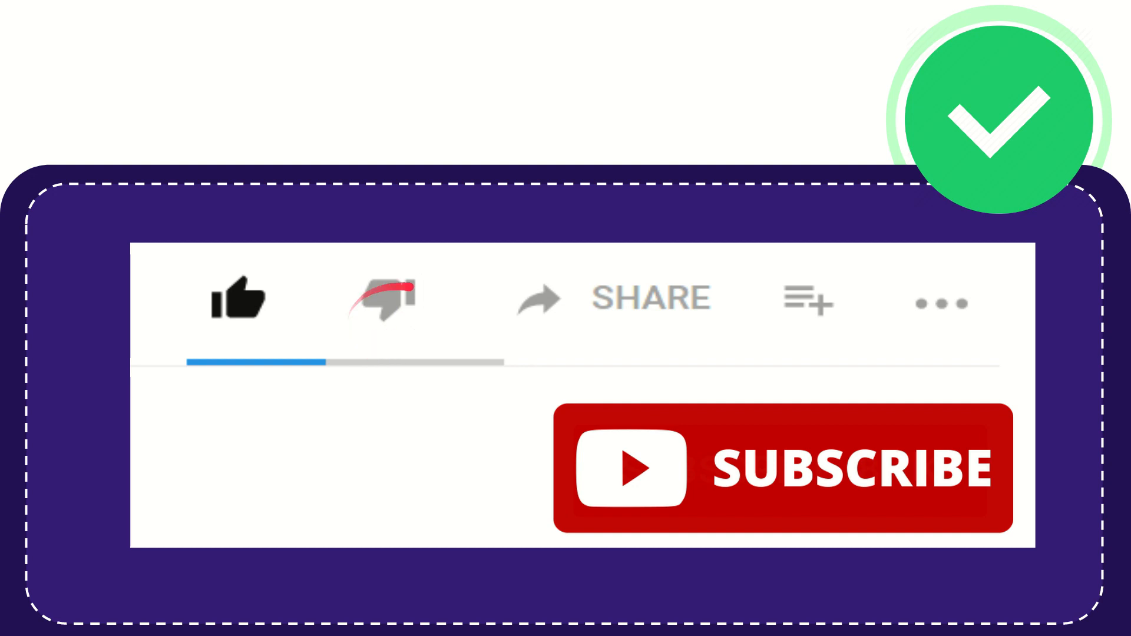
pyautogui.click(381, 300)
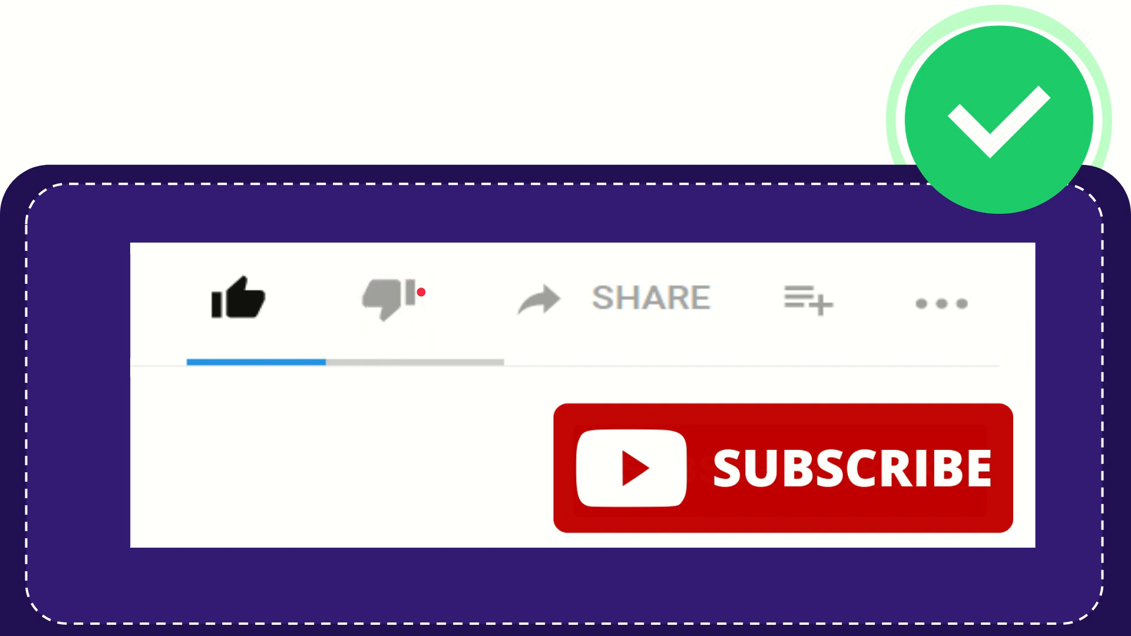
pyautogui.click(387, 299)
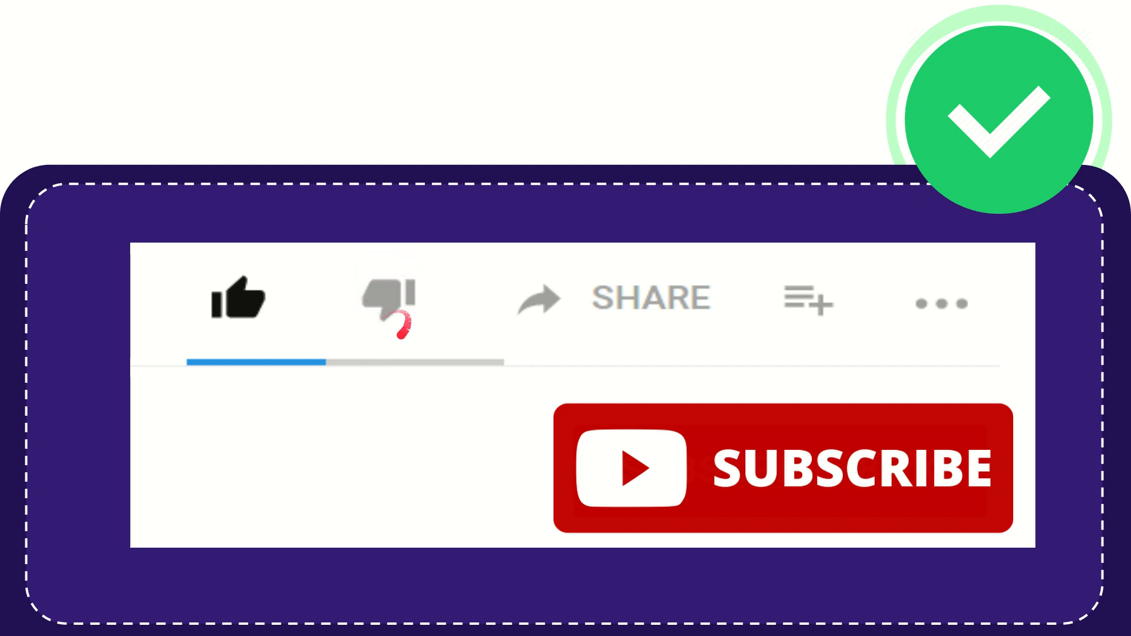